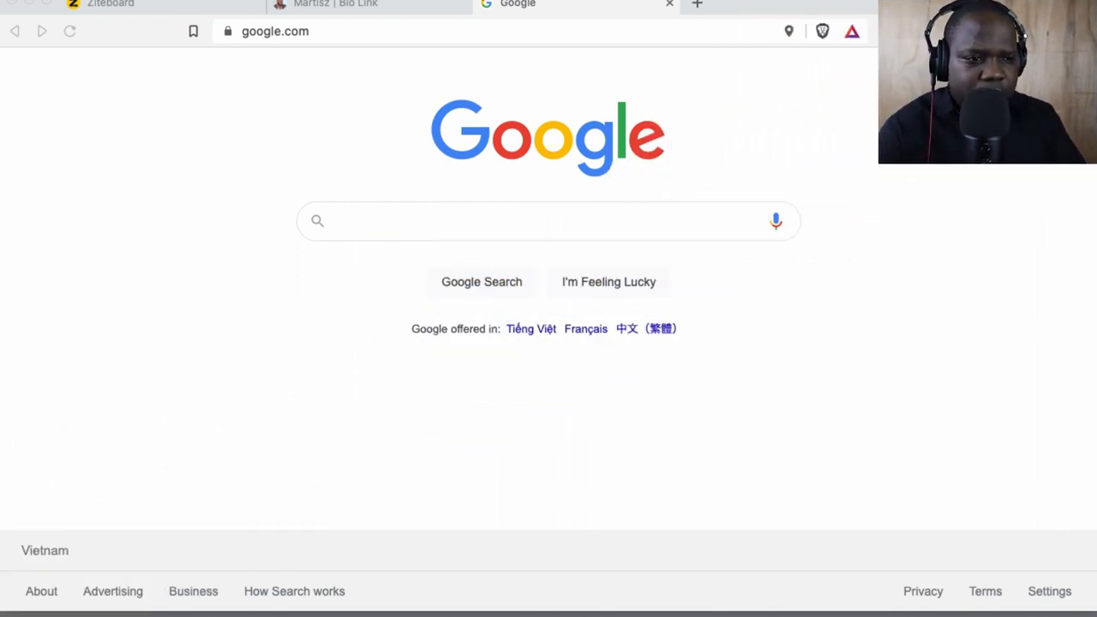
Search Google for 'agreement letter' and browse the results and sample letter images.
type("agreement letter")
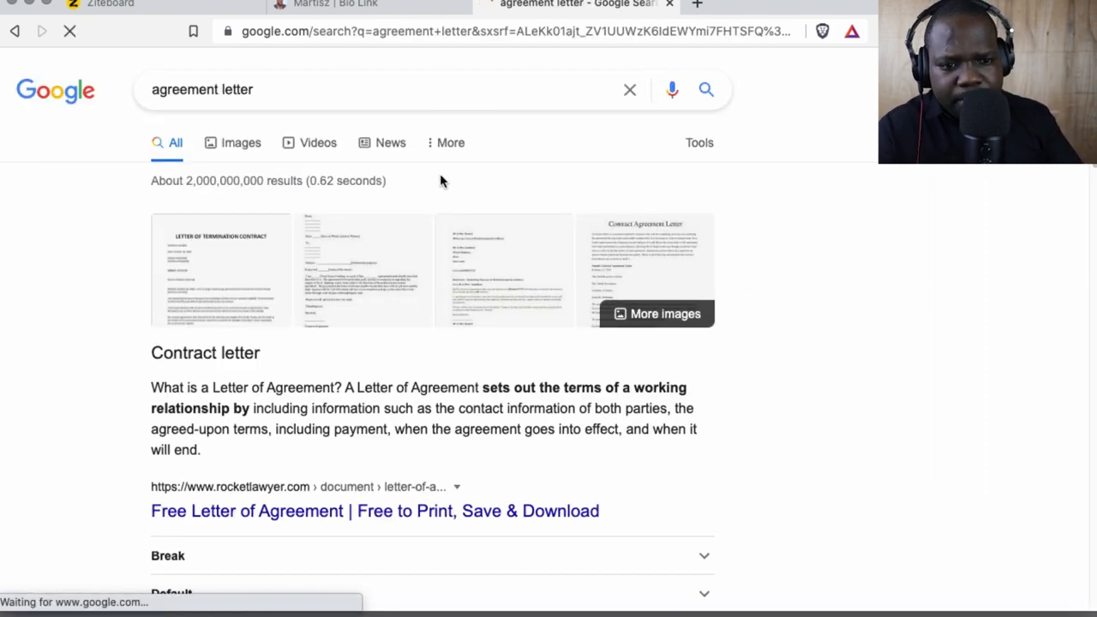
scroll("down", 3)
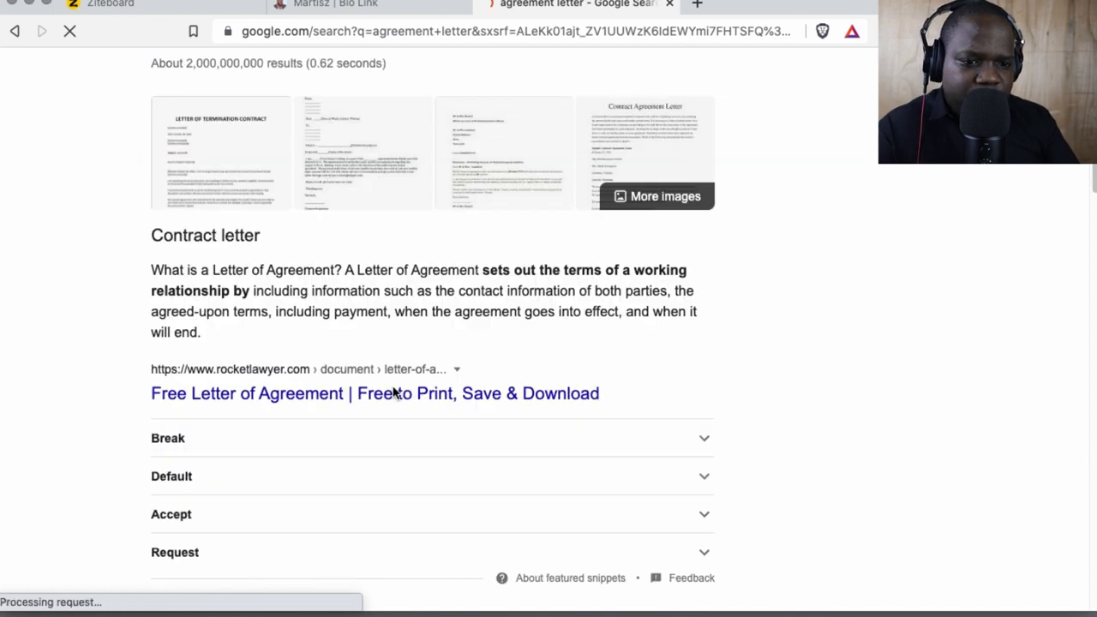
scroll("down", 3)
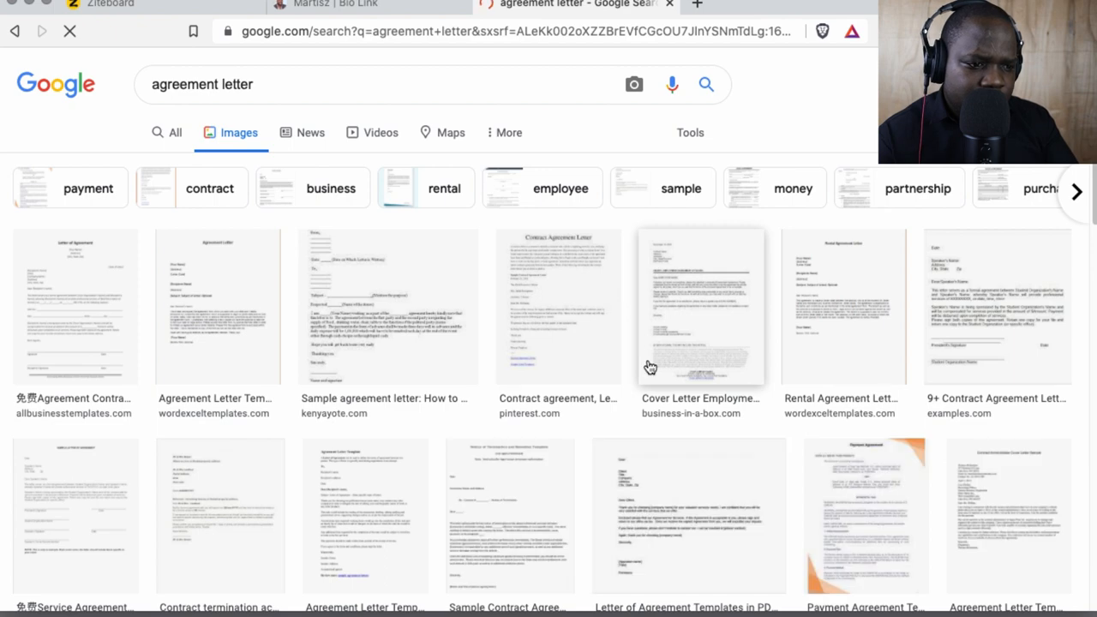
scroll("down", 3)
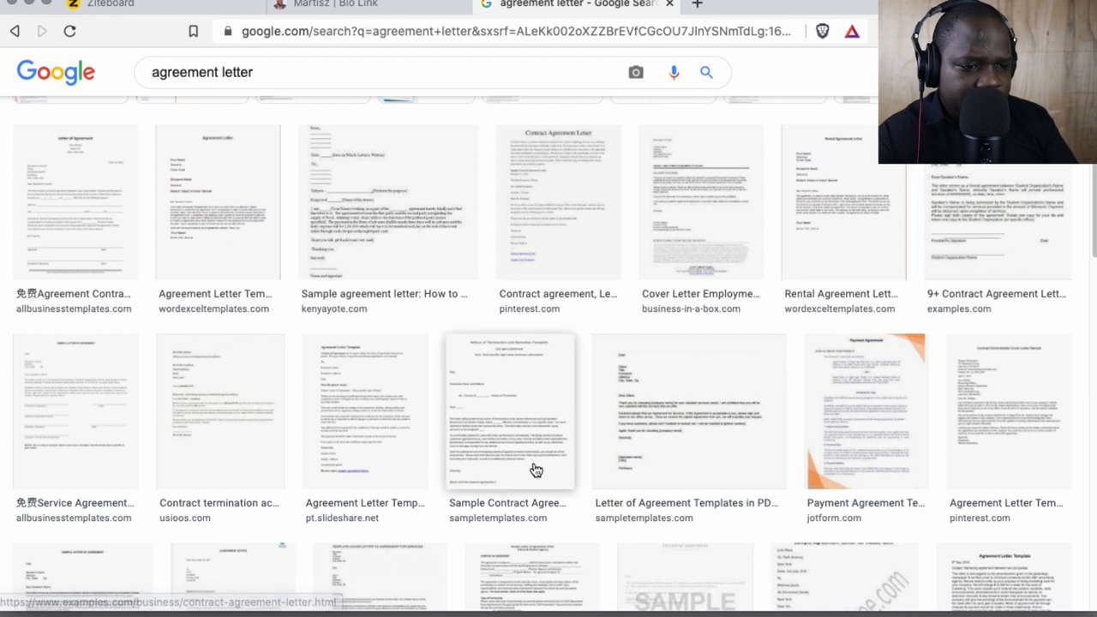
scroll("down", 3)
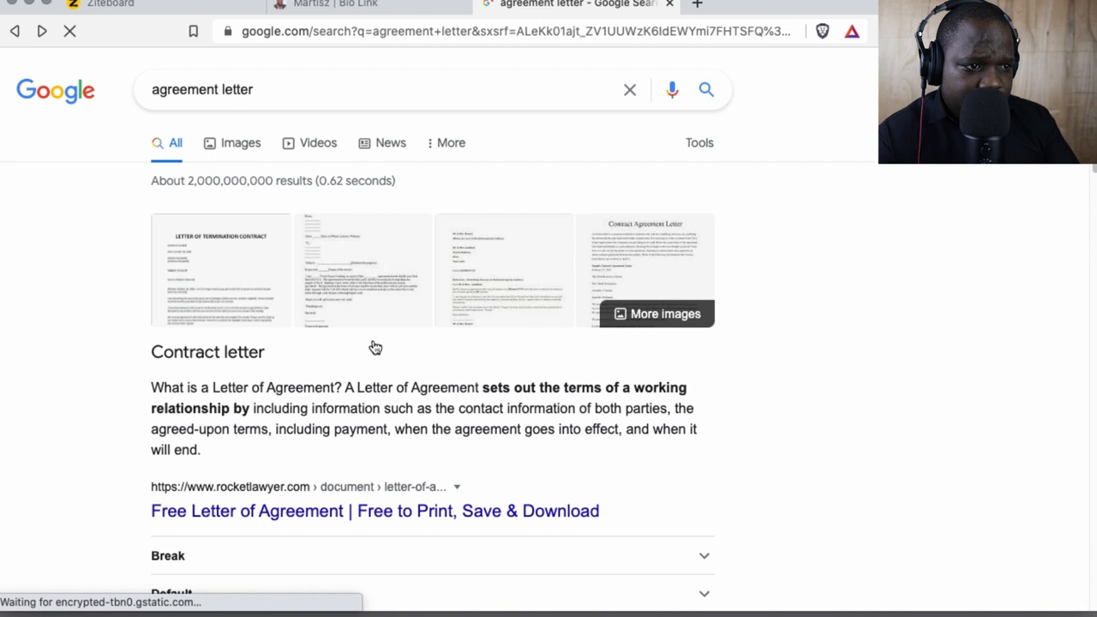
Scroll down the main 'agreement letter' results to the UpCounsel listing.
scroll("down", 3)
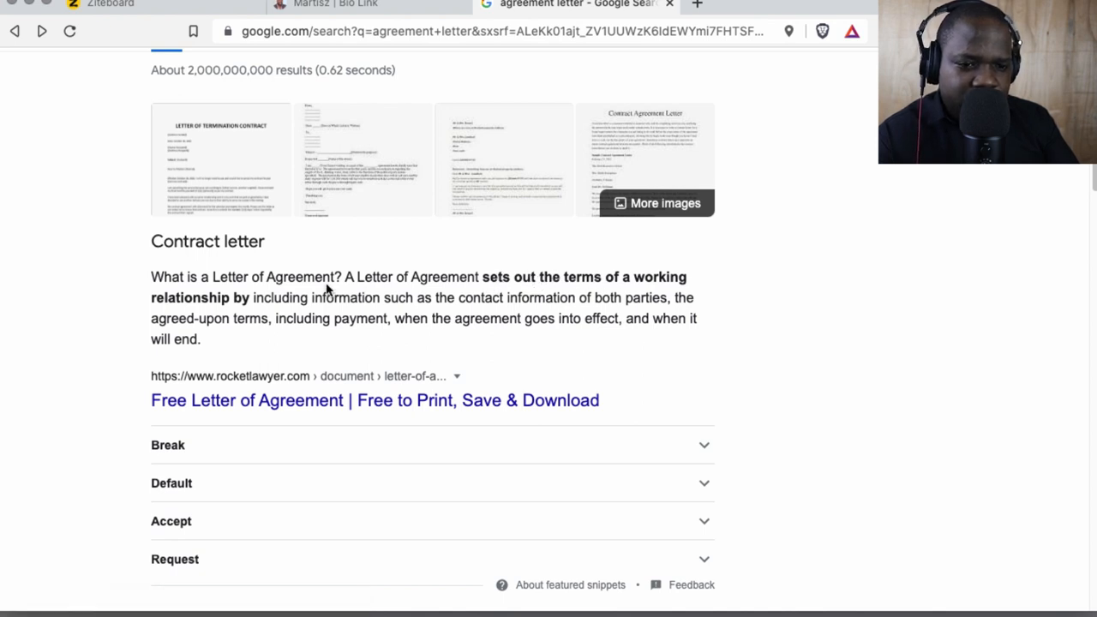
mouse_move(442, 298)
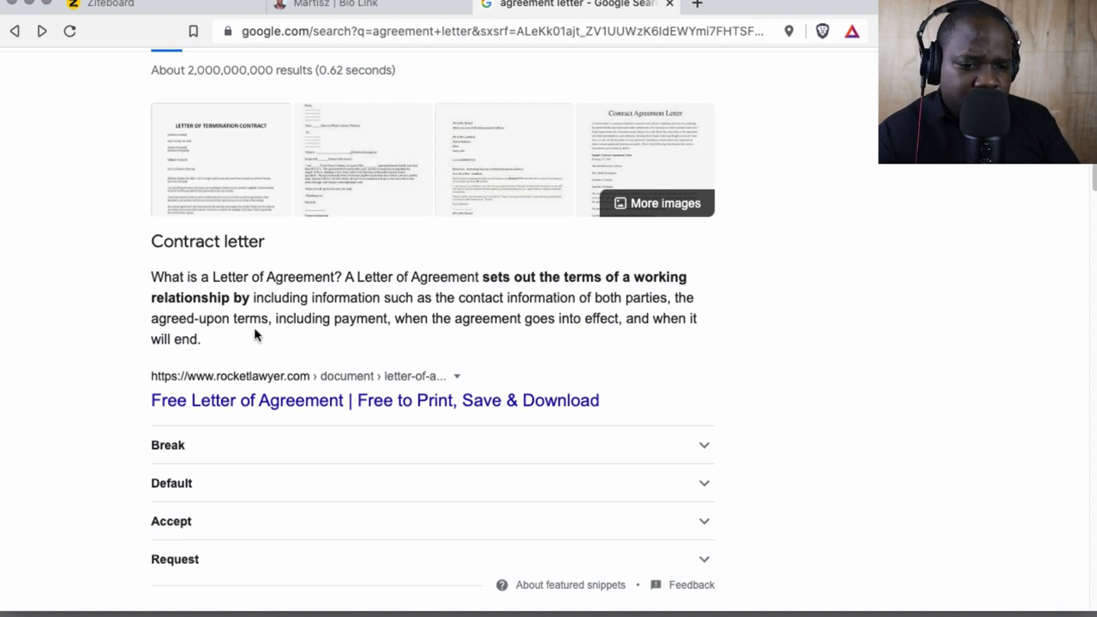
mouse_move(459, 332)
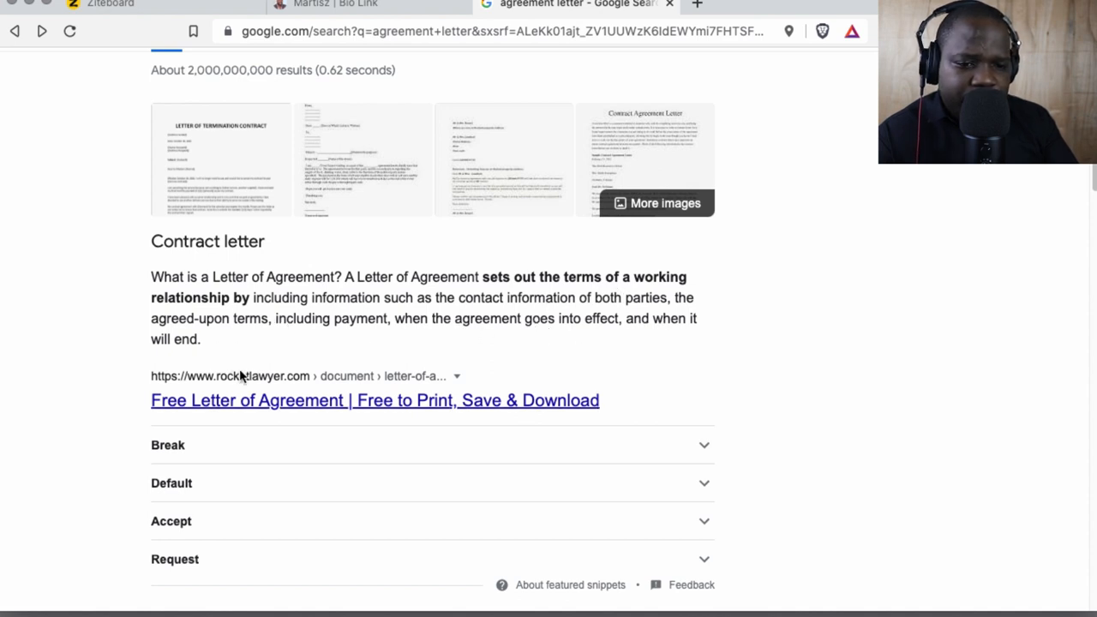
scroll("down", 3)
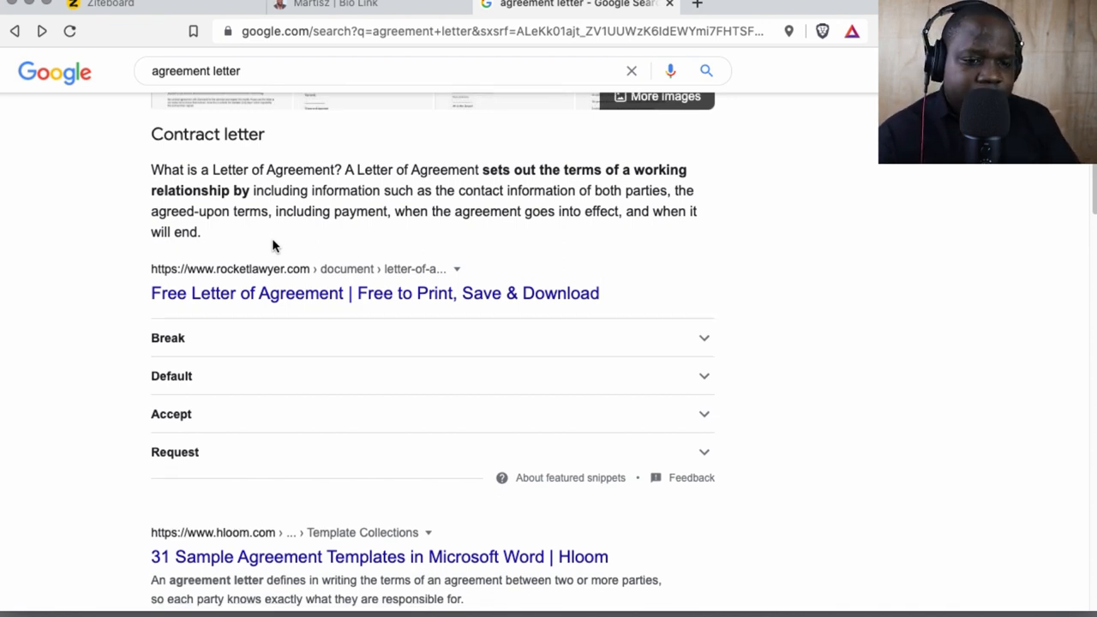
scroll("down", 3)
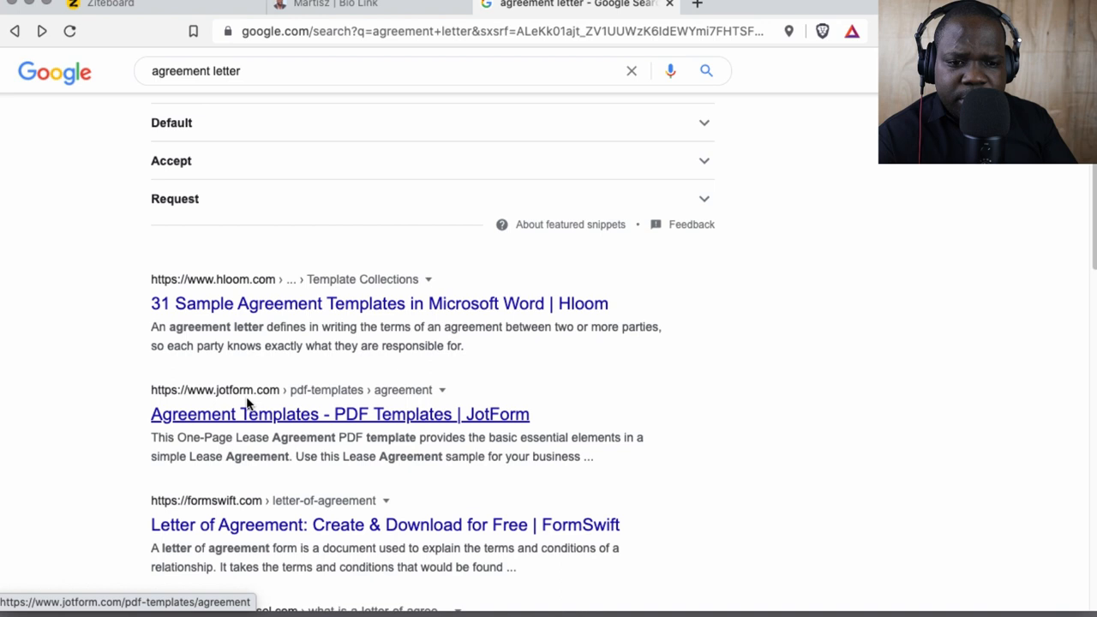
scroll("down", 3)
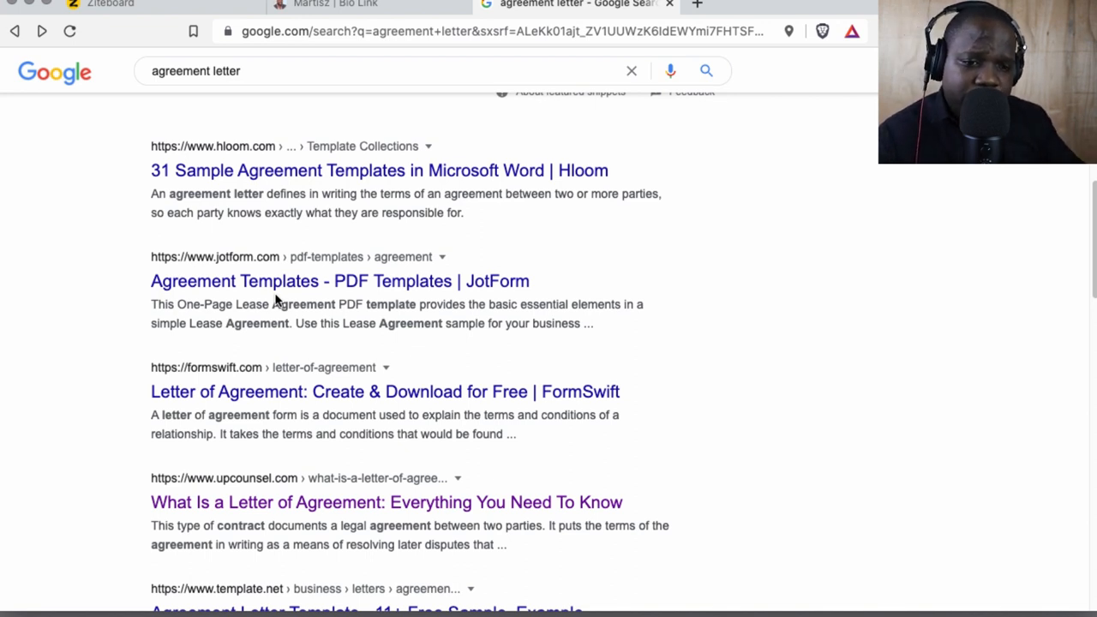
mouse_move(265, 367)
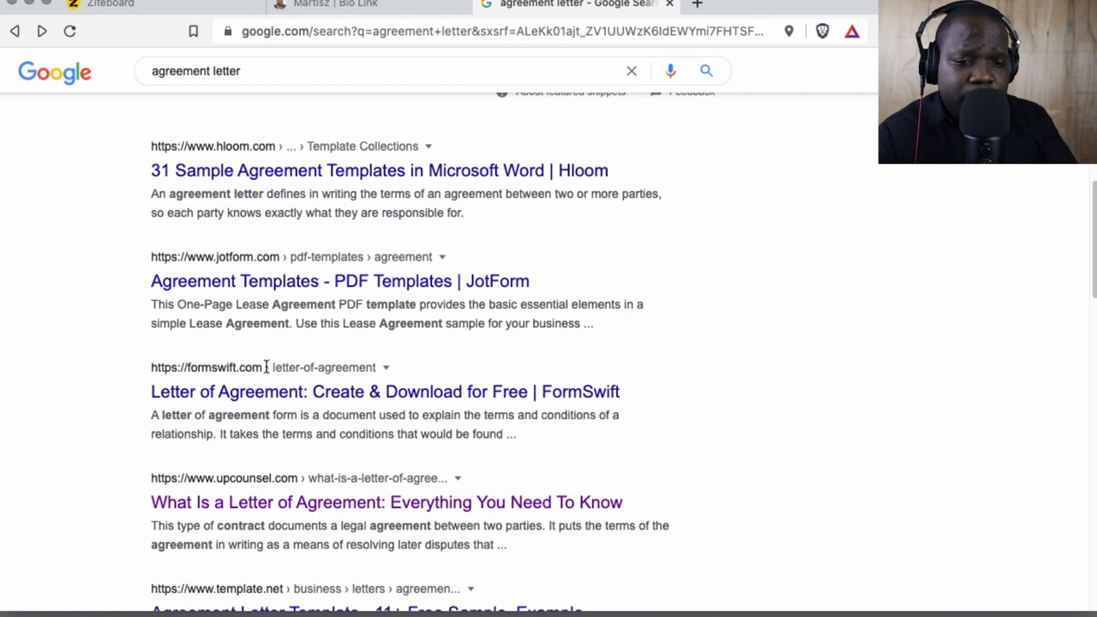
scroll("down", 3)
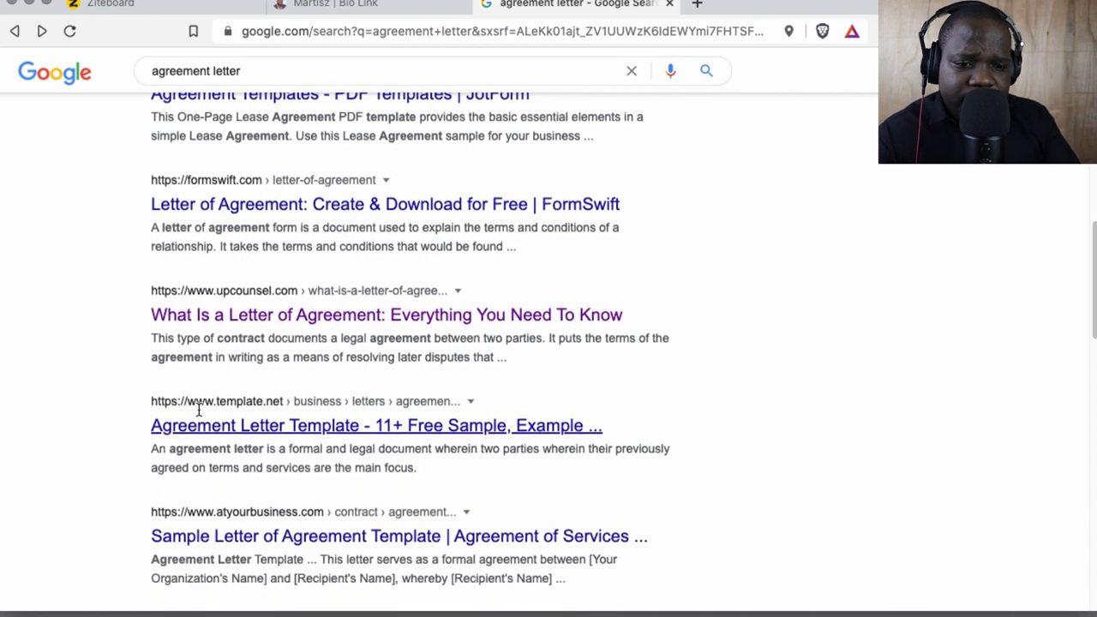
scroll("down", 3)
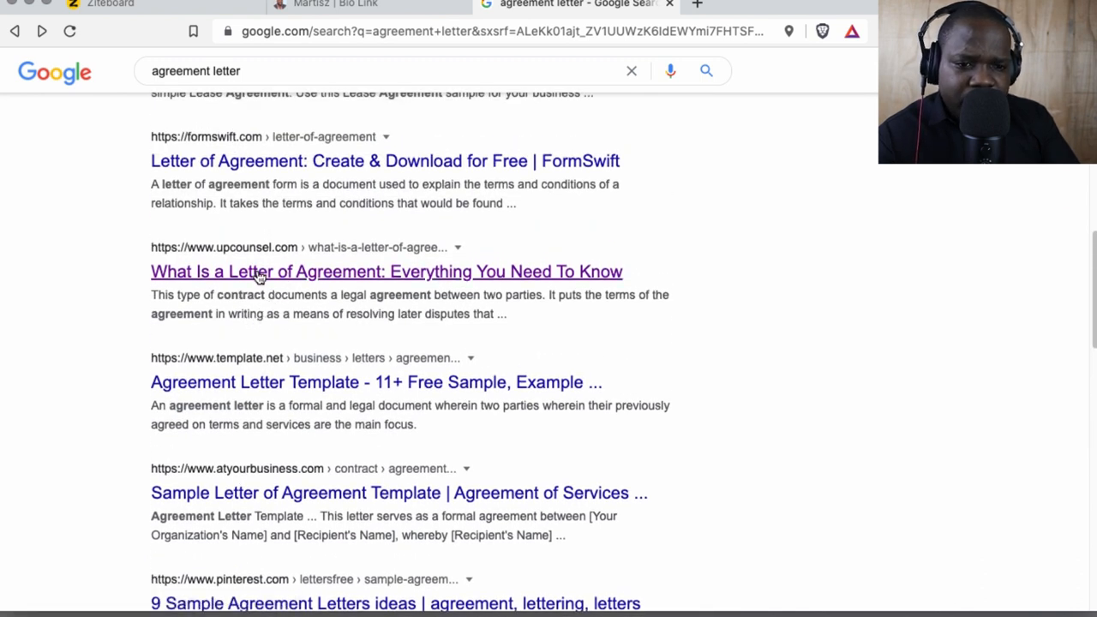
Open the UpCounsel 'What Is a Letter of Agreement' result in a new background tab.
right_click(257, 271)
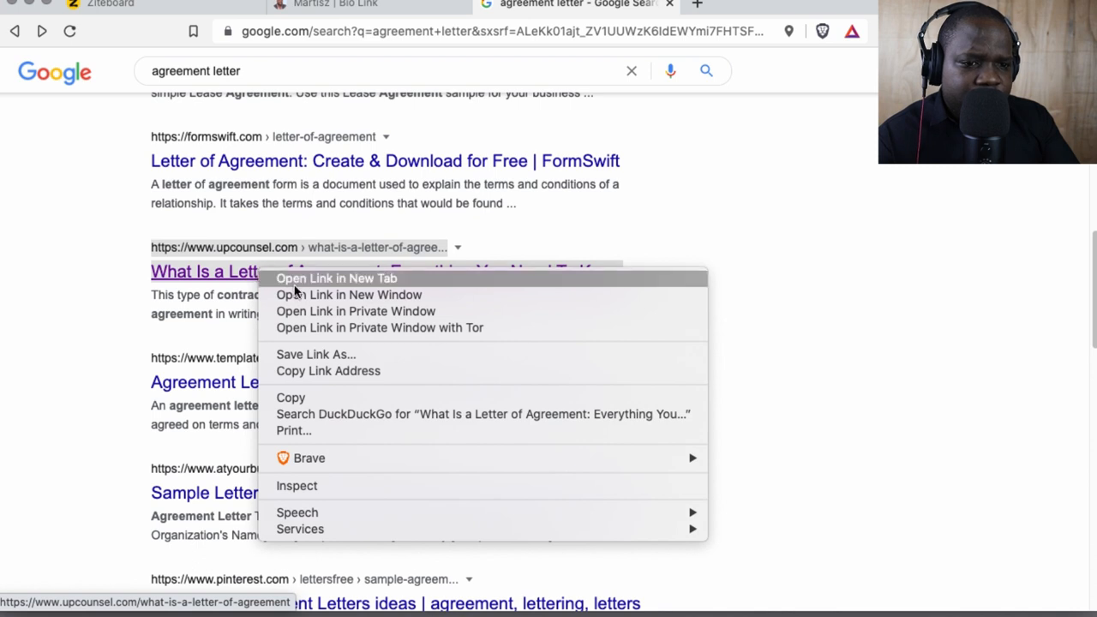
left_click(336, 277)
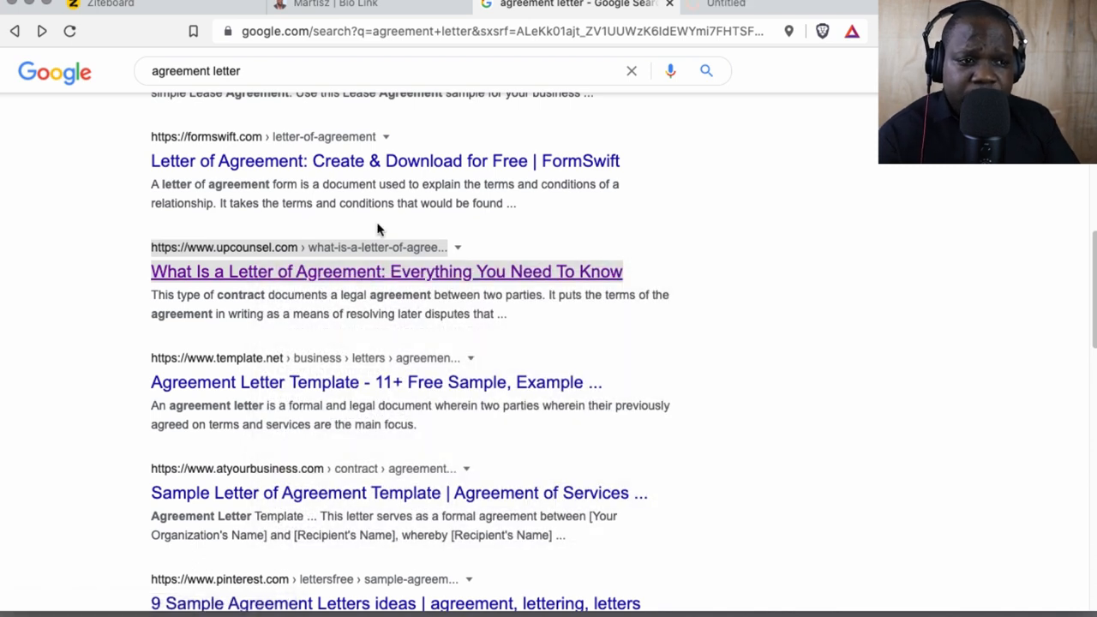
left_click(387, 271)
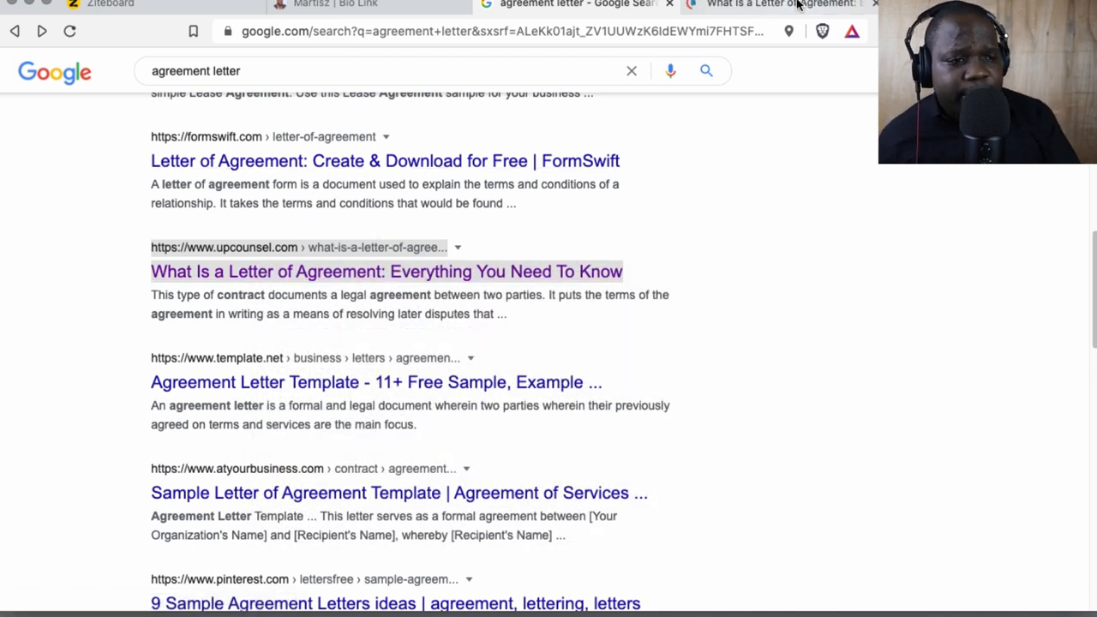
left_click(387, 271)
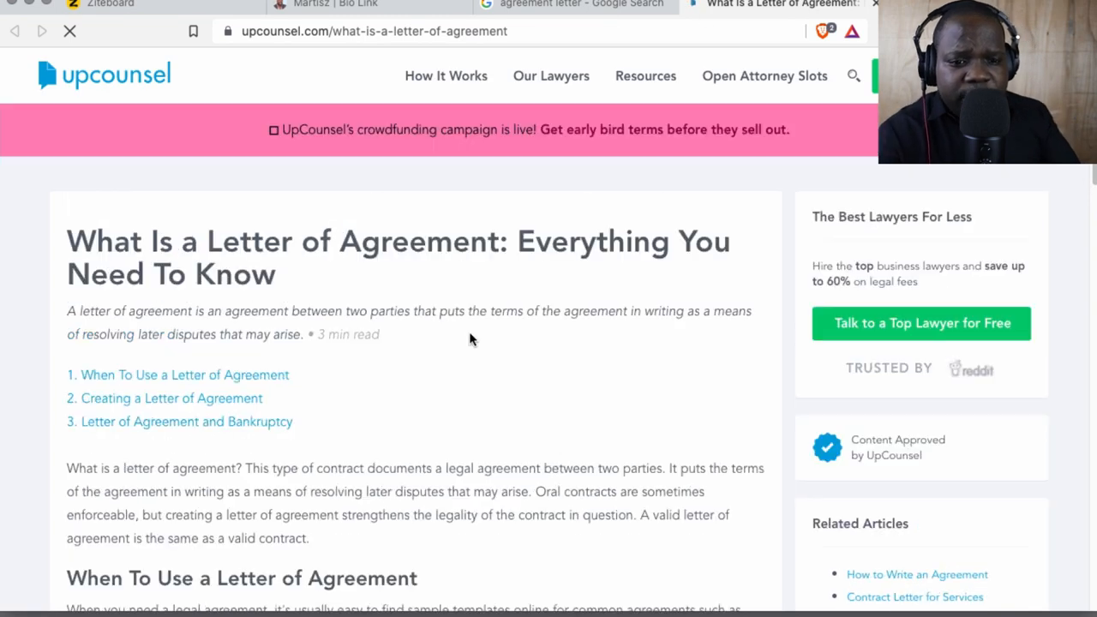
scroll("down", 3)
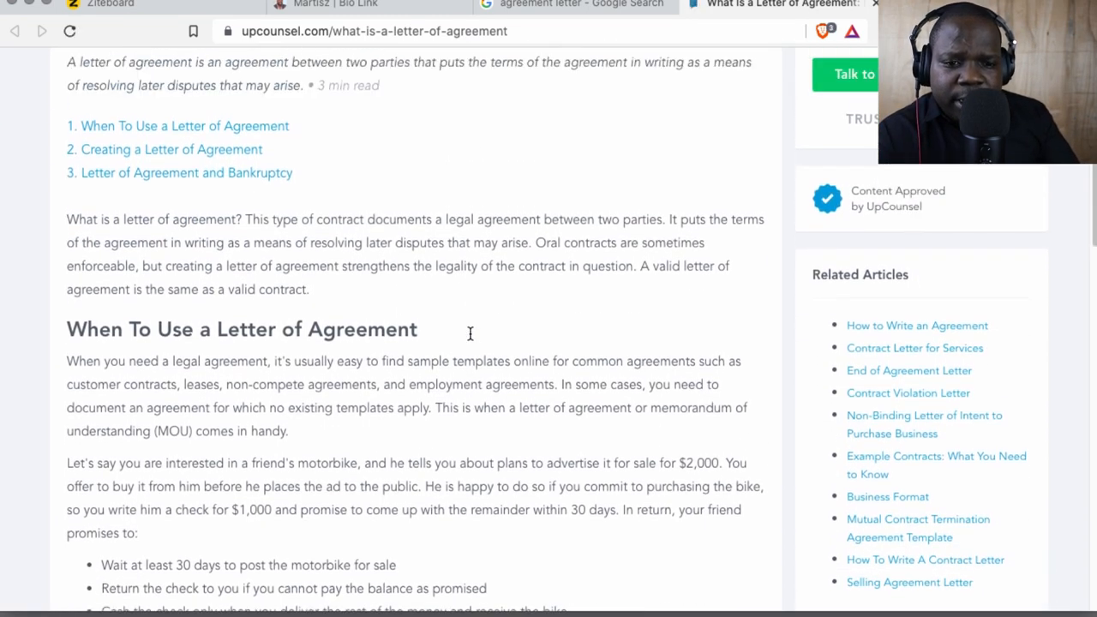
scroll("up", 3)
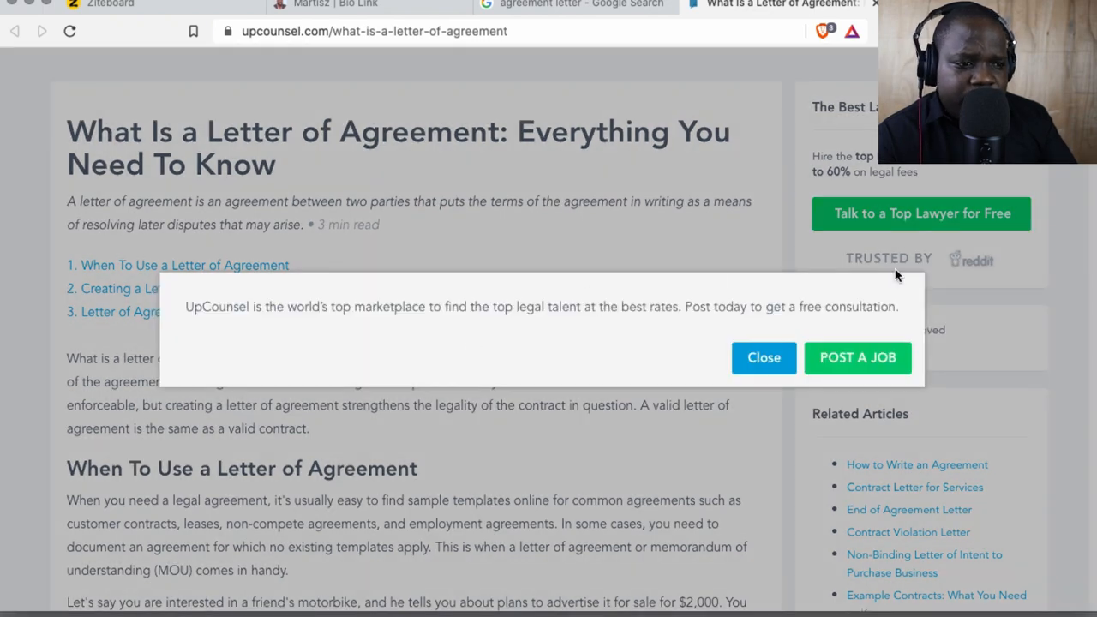
left_click(763, 358)
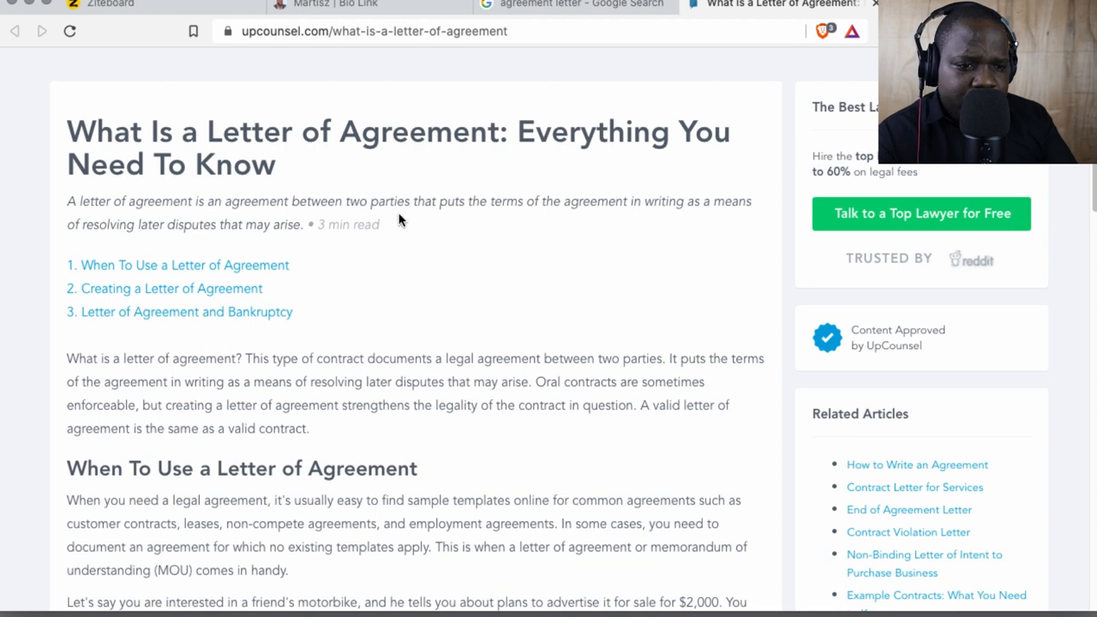
mouse_move(185, 230)
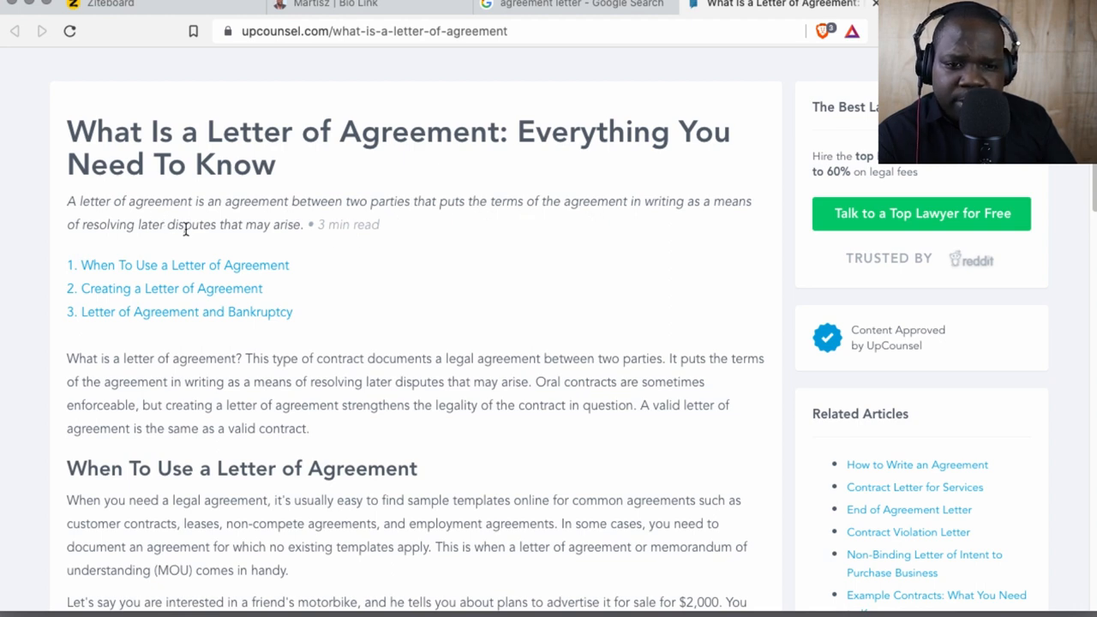
scroll("down", 3)
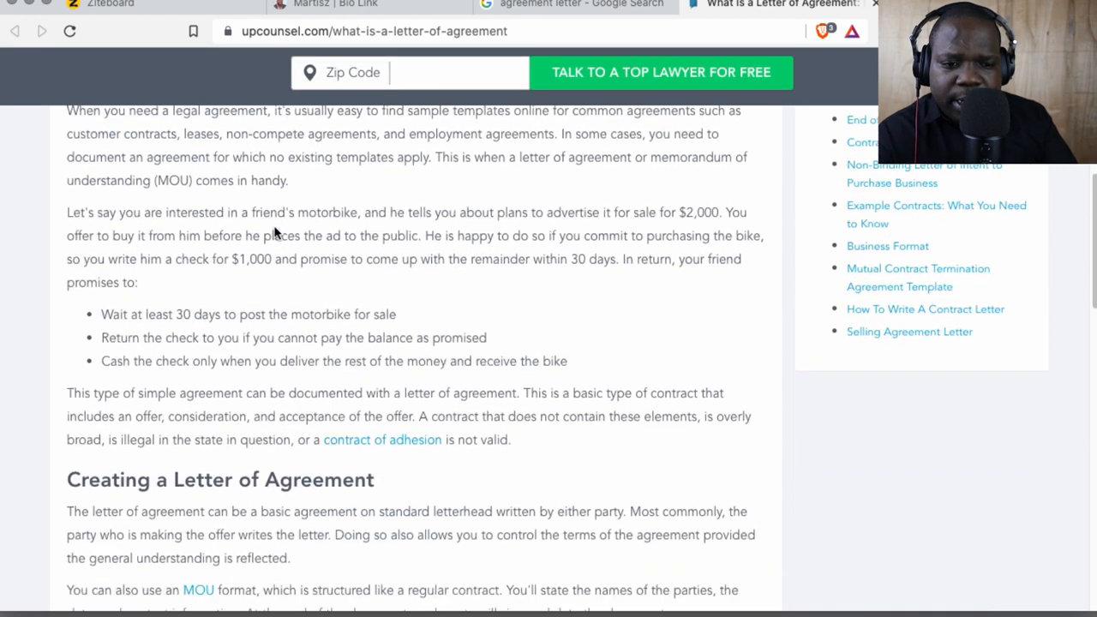
scroll("down", 3)
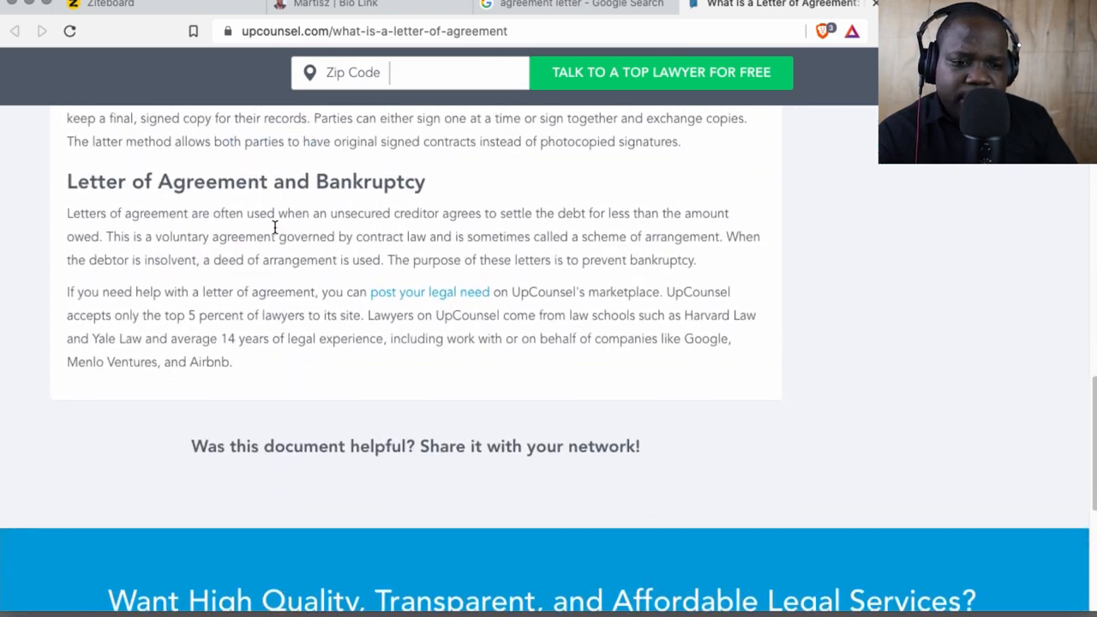
scroll("down", 3)
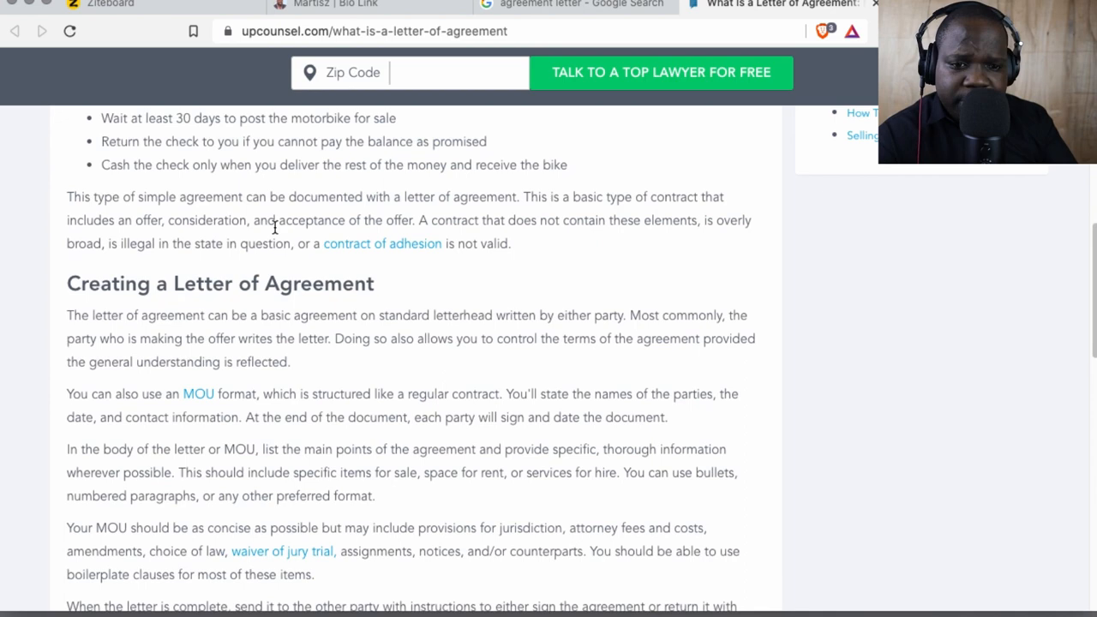
scroll("down", 3)
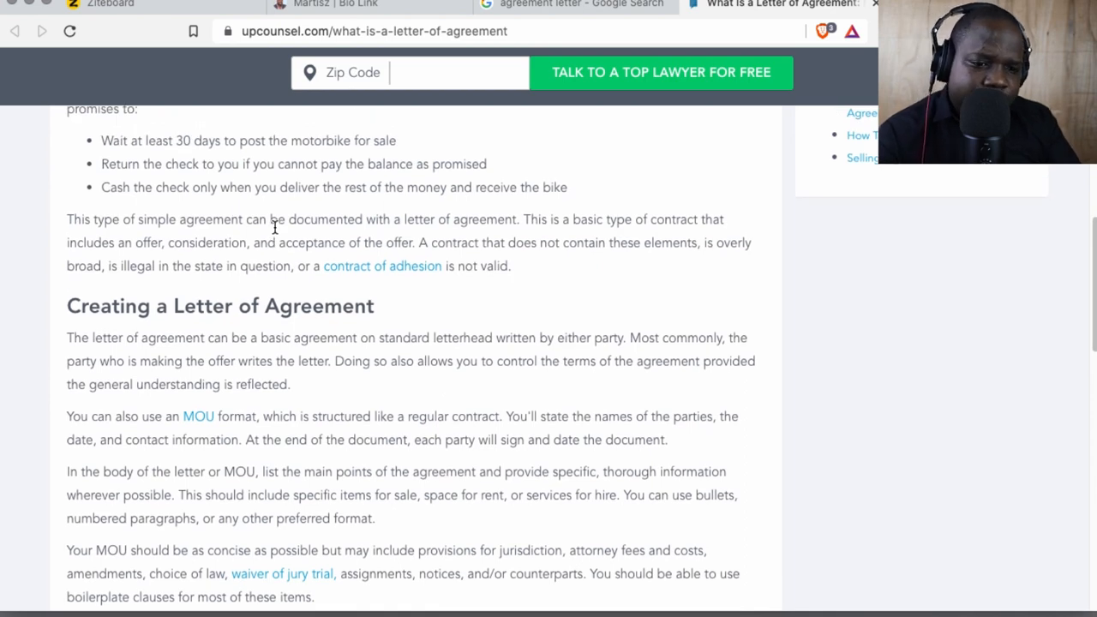
scroll("down", 3)
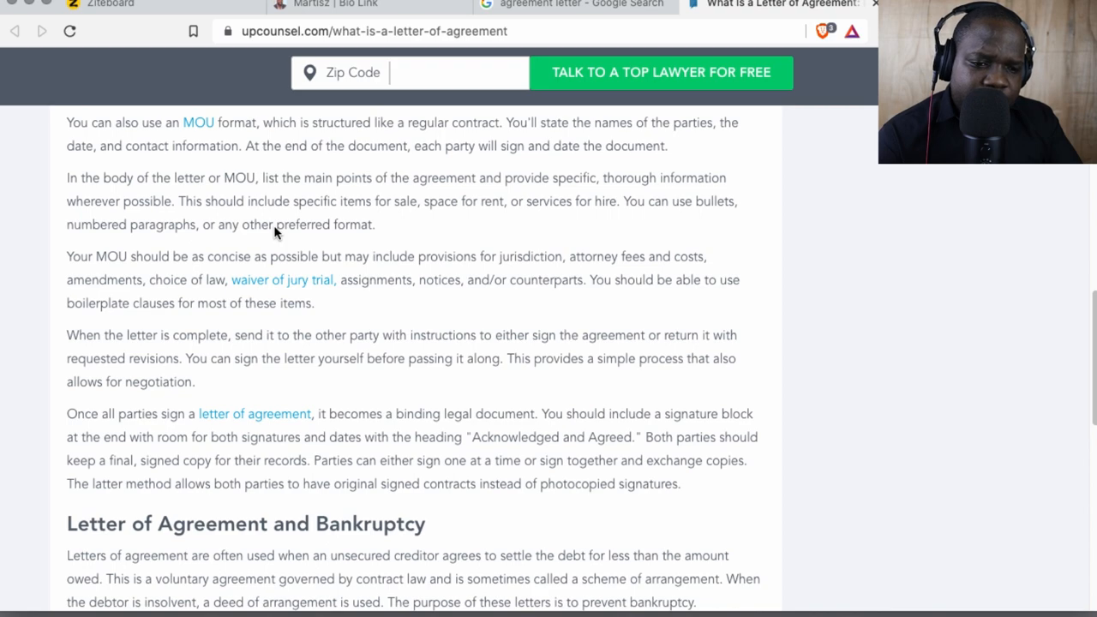
scroll("up", 3)
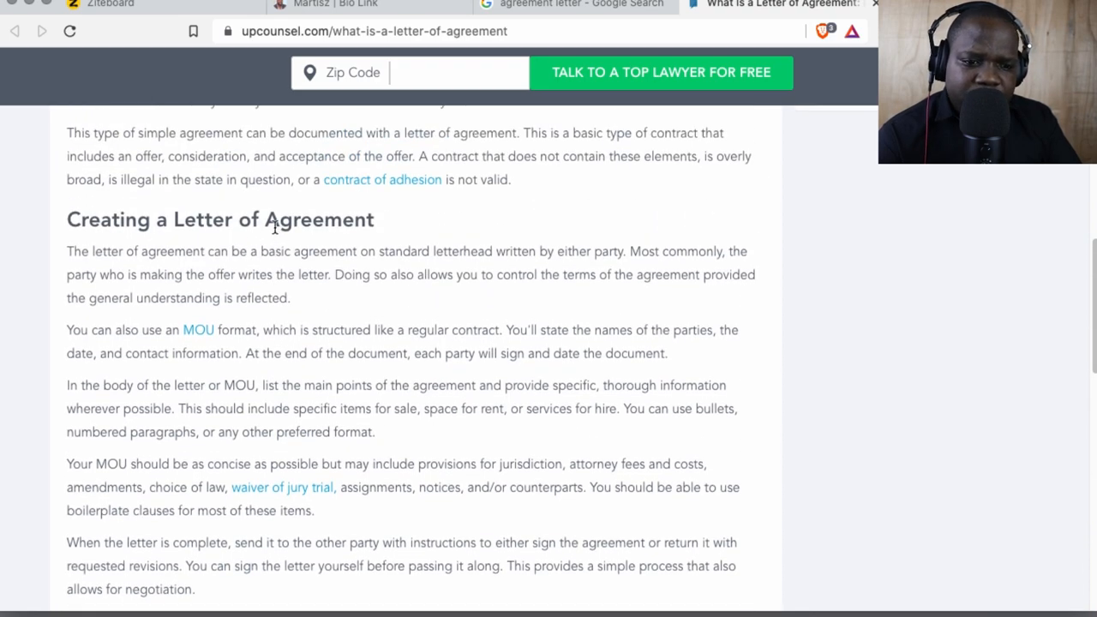
scroll("up", 3)
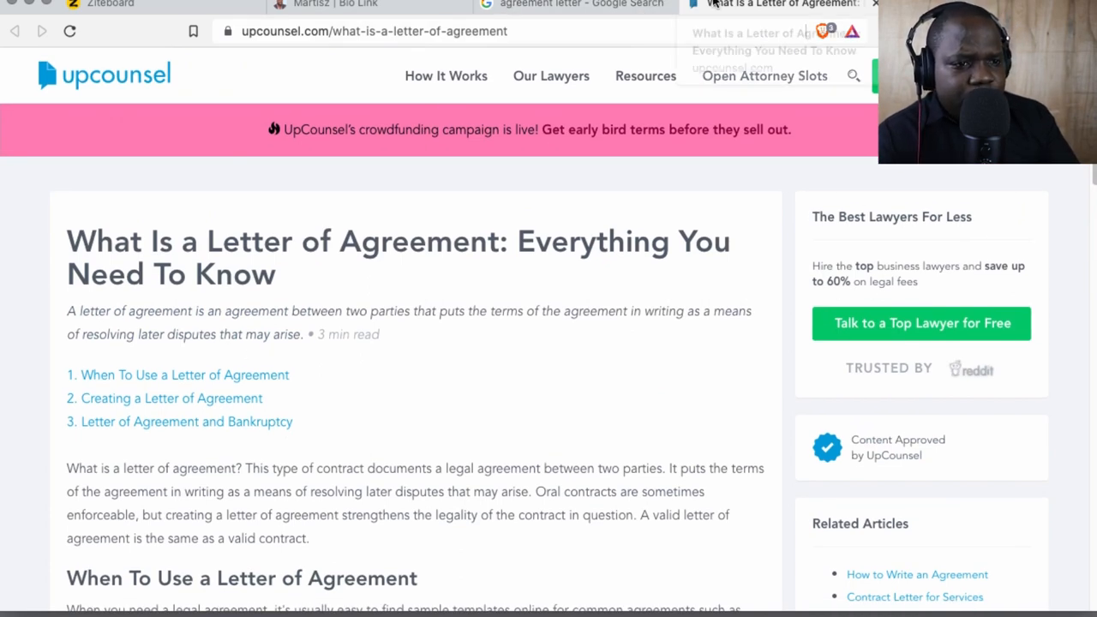
Revisit the 'agreement letter' search results, then bring the blank Ziteboard whiteboard to the front.
left_click(574, 3)
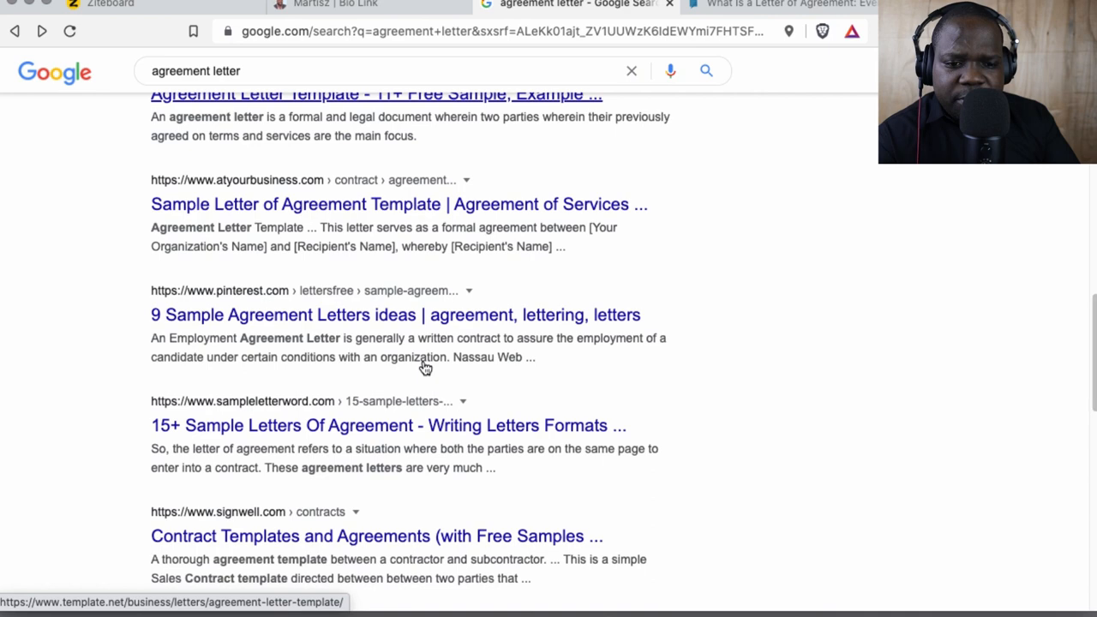
scroll("down", 3)
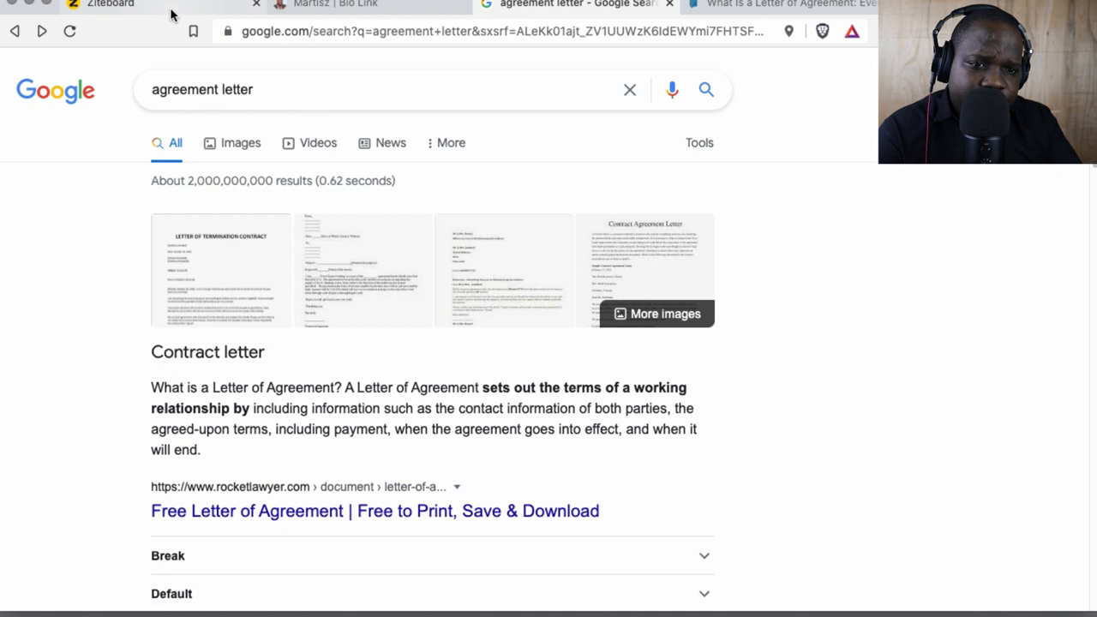
left_click(110, 3)
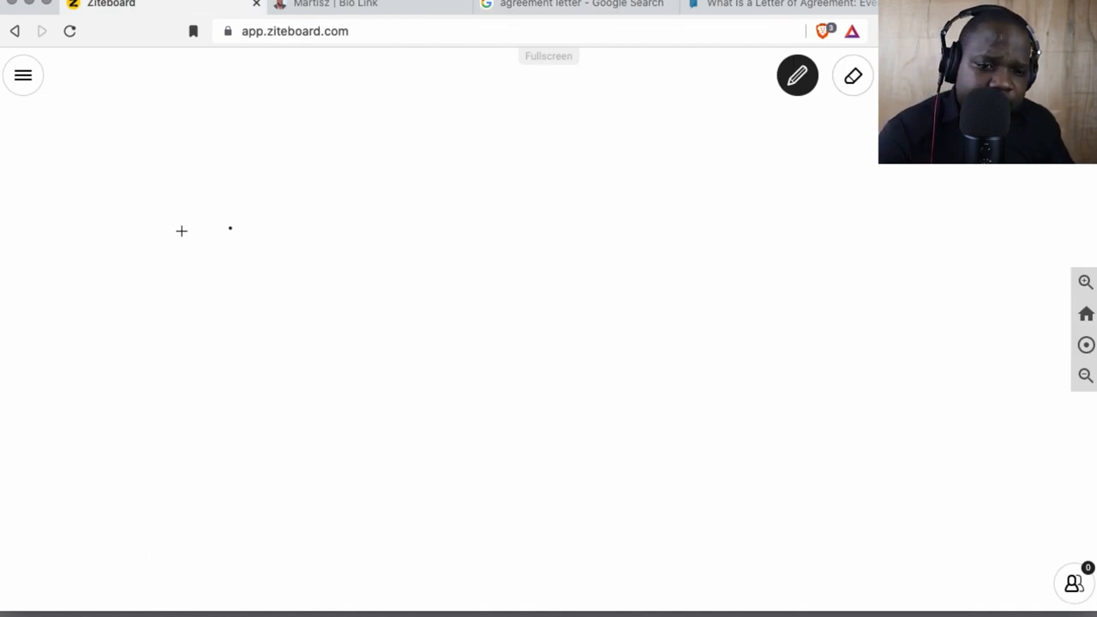
mouse_move(207, 203)
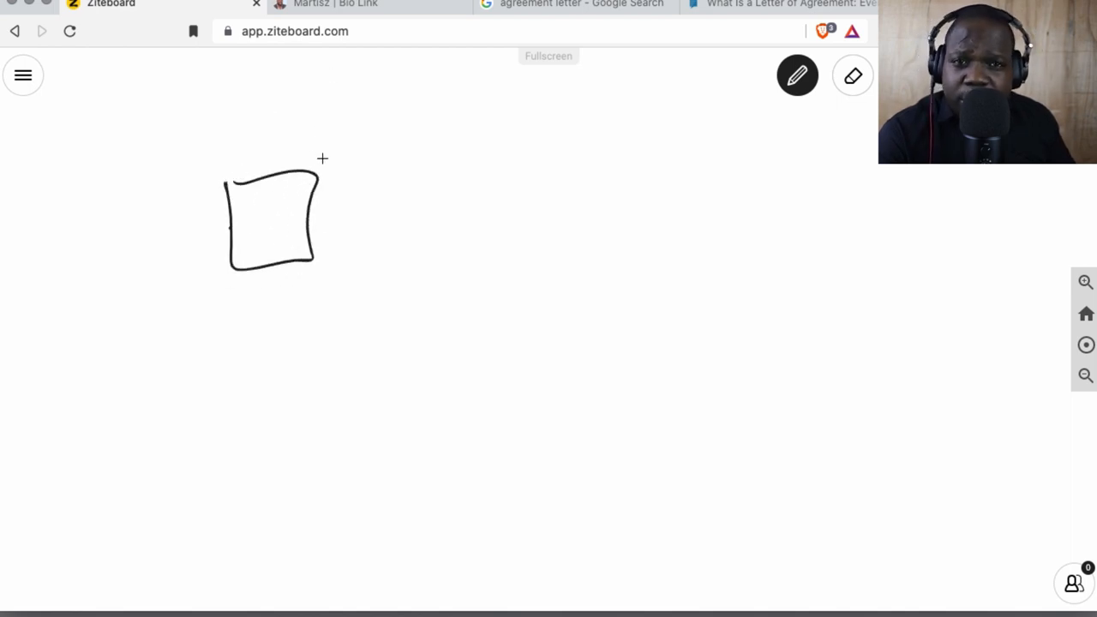
mouse_move(370, 104)
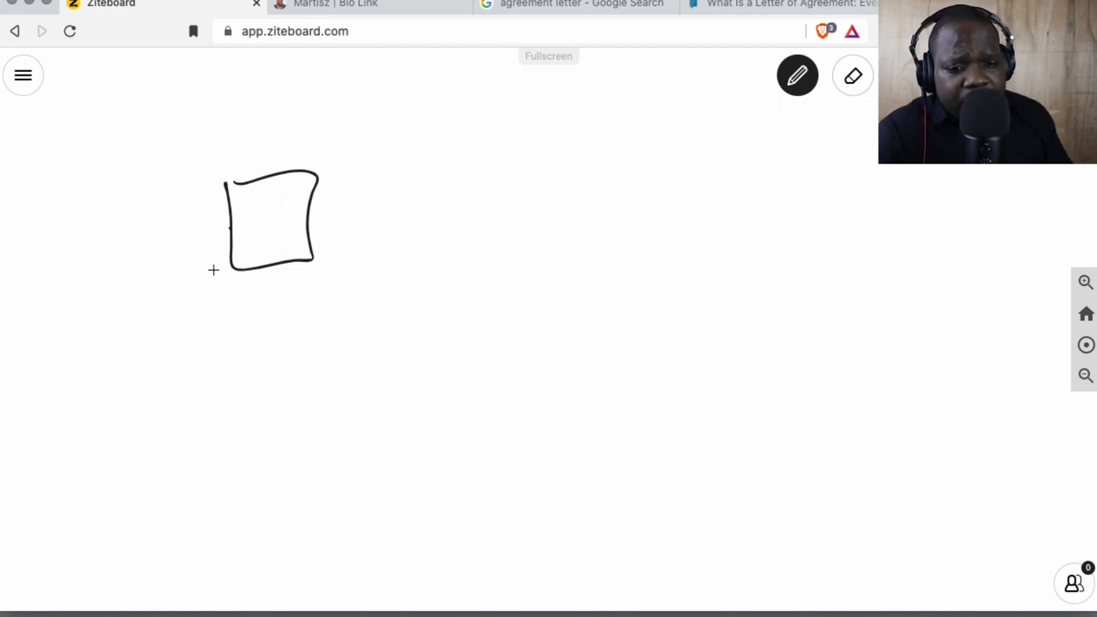
mouse_move(305, 135)
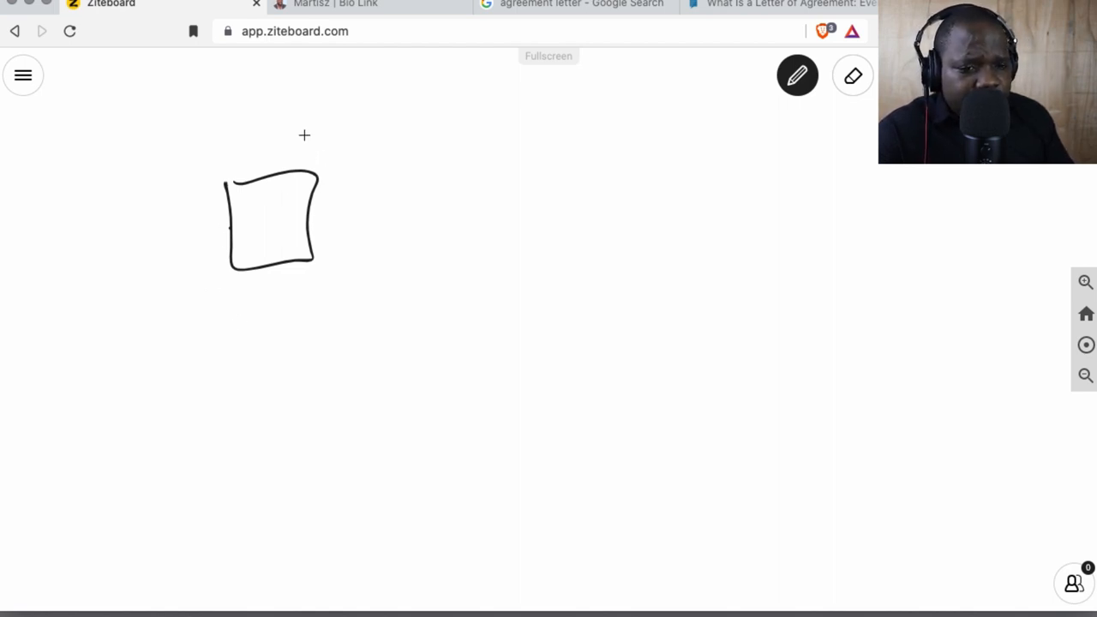
Handwrite 'what?' above the square with A on its left and B on its right.
left_click_drag(351, 83, 386, 124)
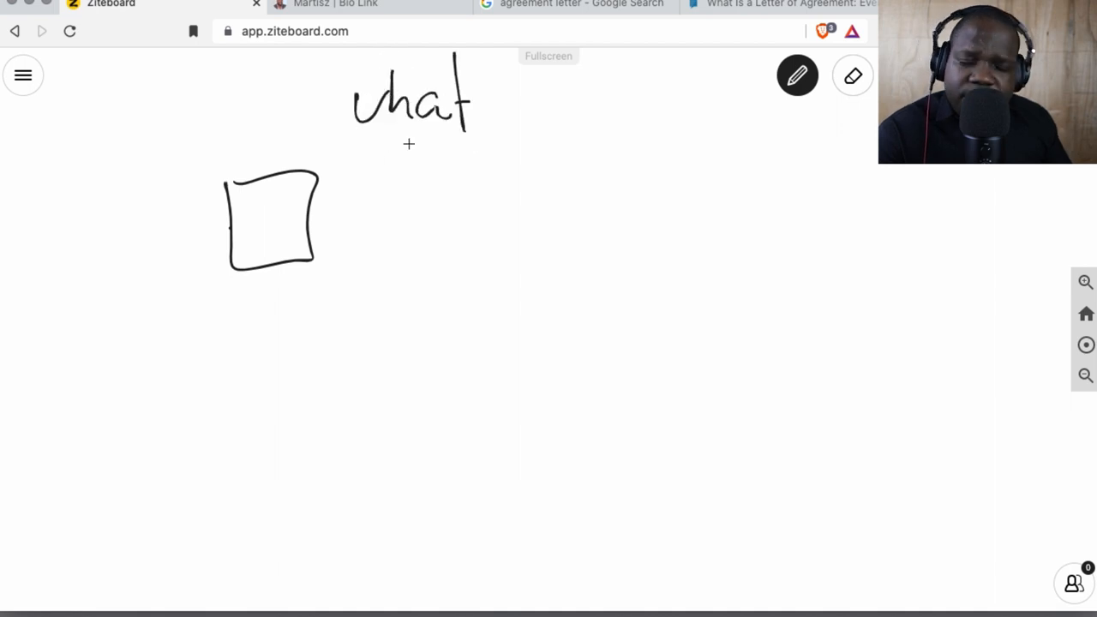
left_click_drag(480, 69, 494, 129)
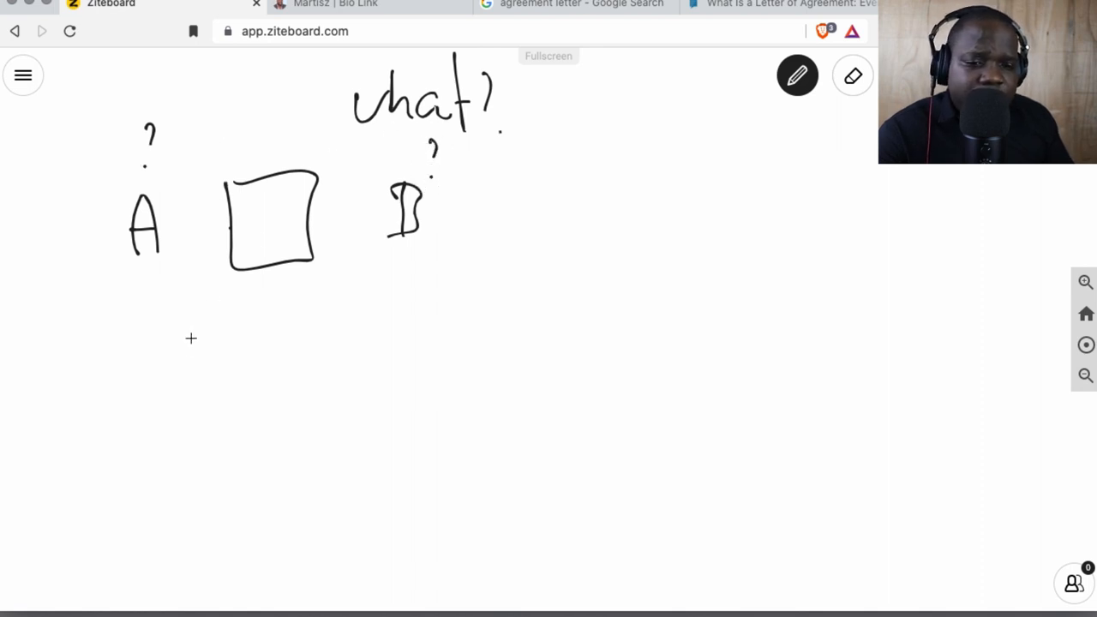
left_click_drag(120, 377, 124, 439)
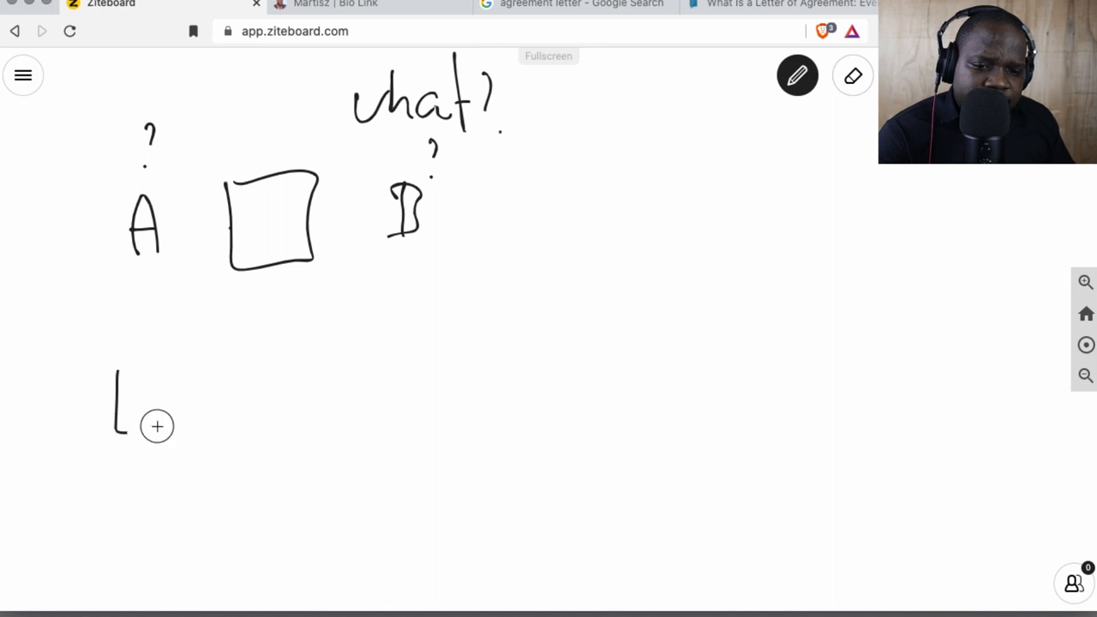
Draw a rectangle below A with a line out to a smaller rectangle on its right.
left_click_drag(117, 369, 206, 437)
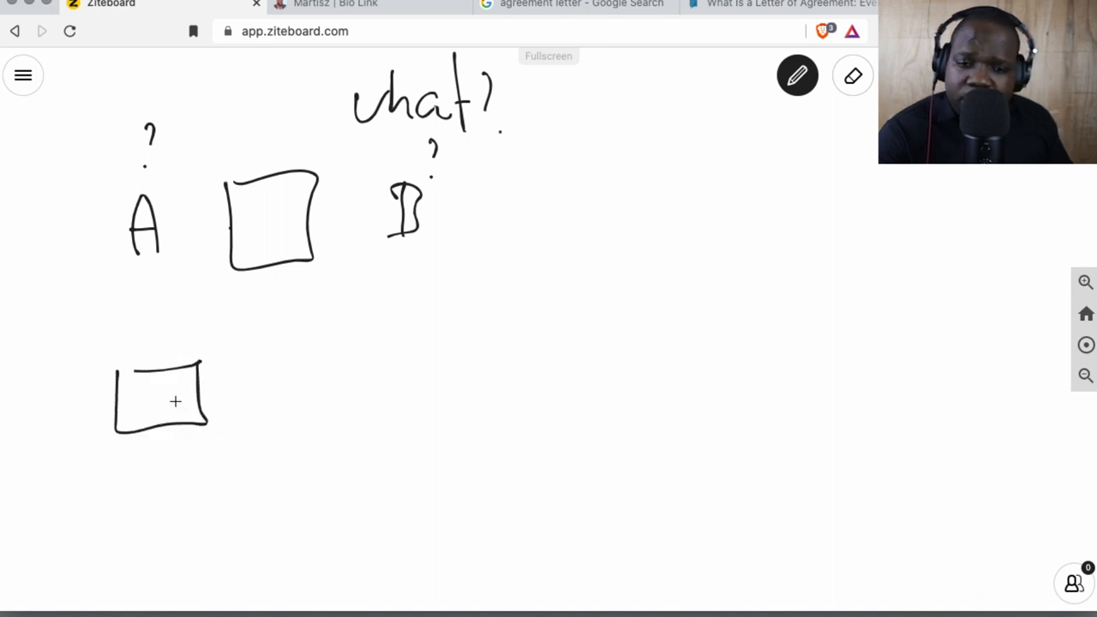
mouse_move(158, 442)
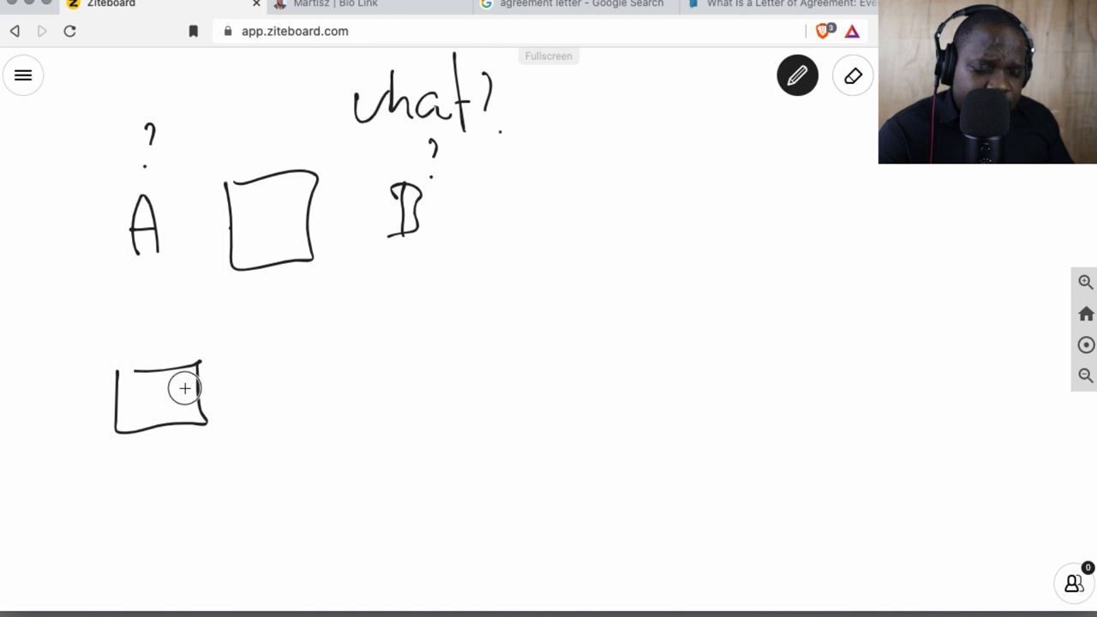
left_click_drag(185, 391, 248, 373)
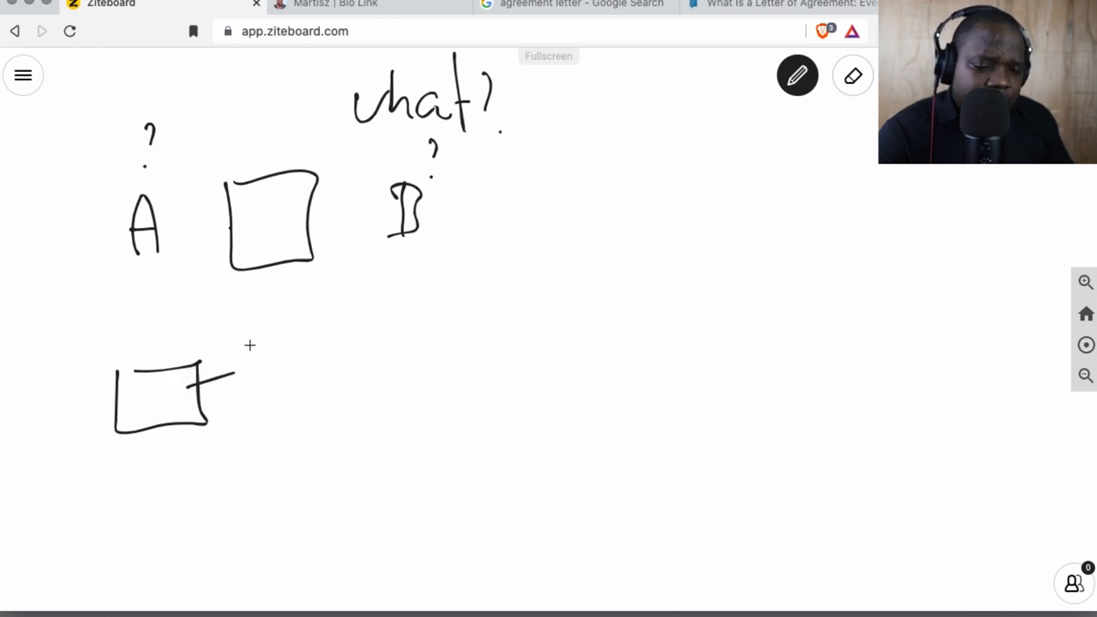
left_click_drag(248, 346, 300, 380)
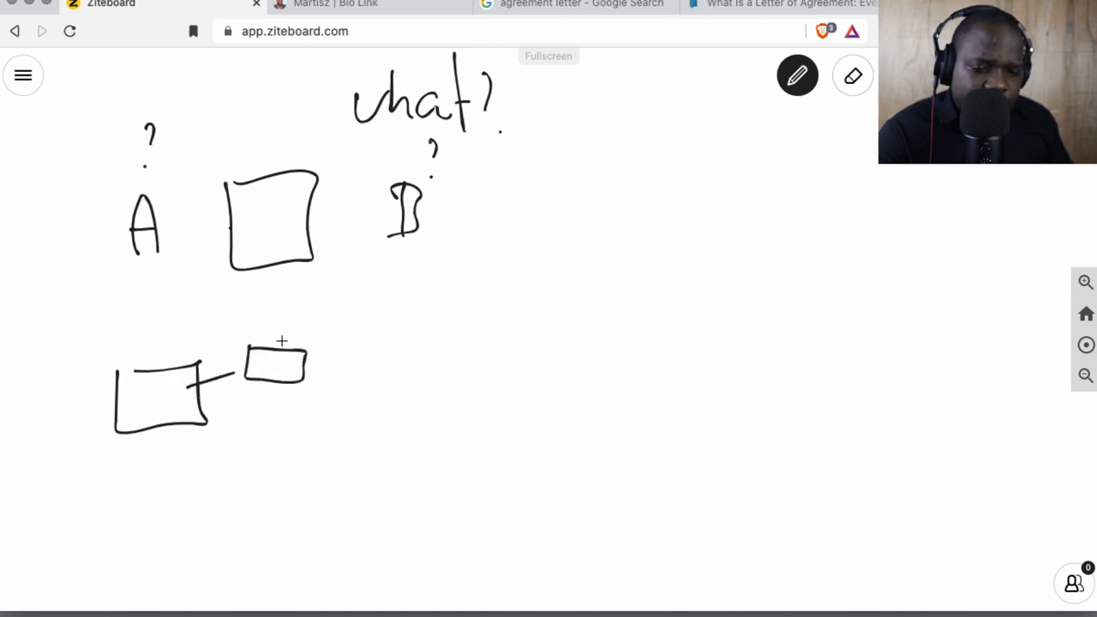